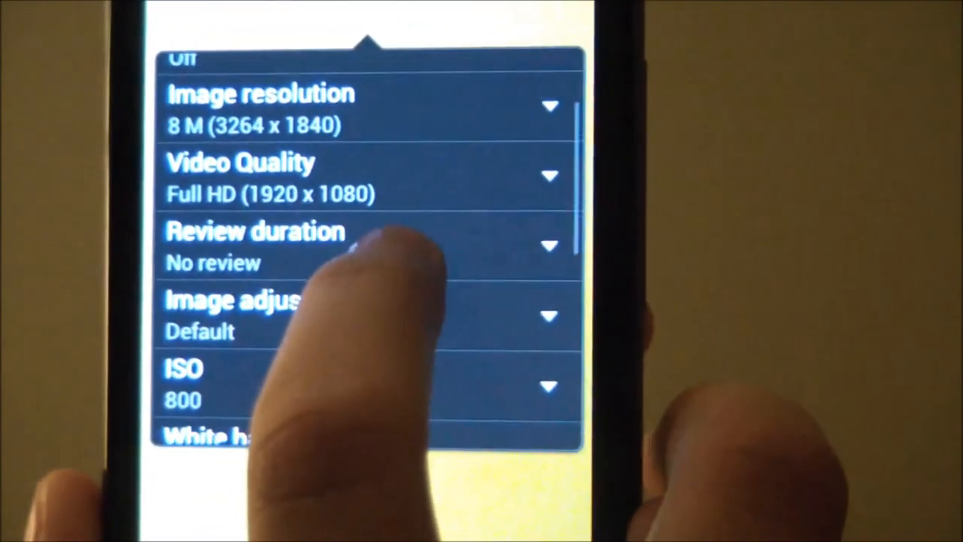
scroll(down, 3)
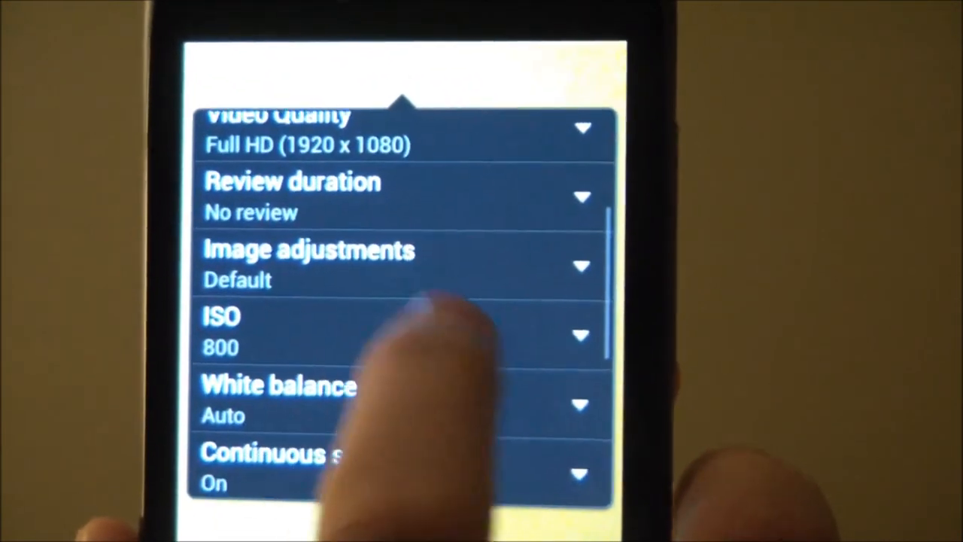
scroll(down, 3)
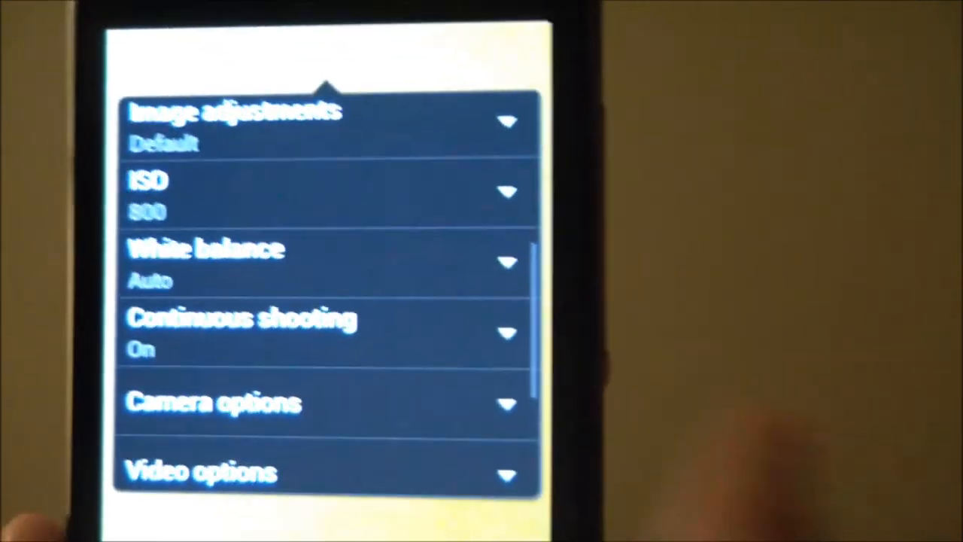
scroll(down, 3)
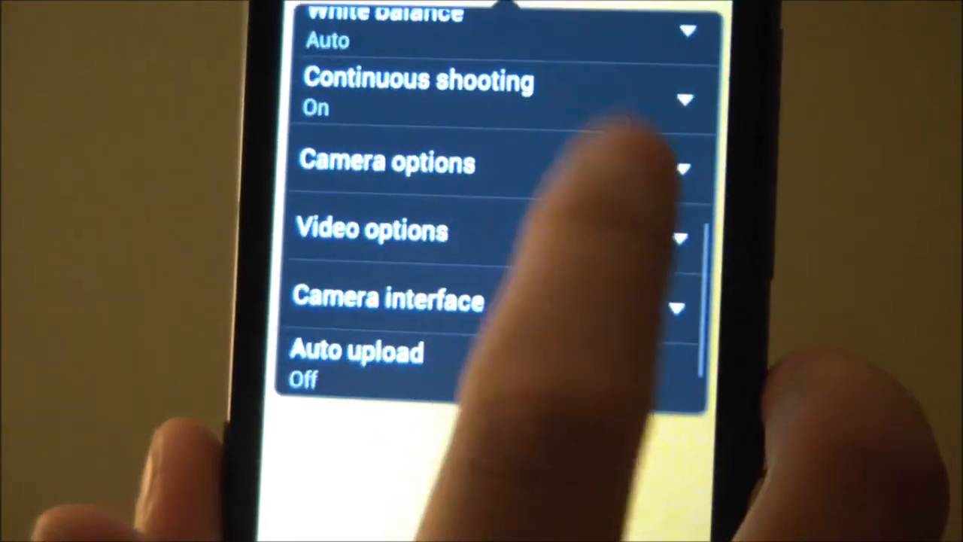